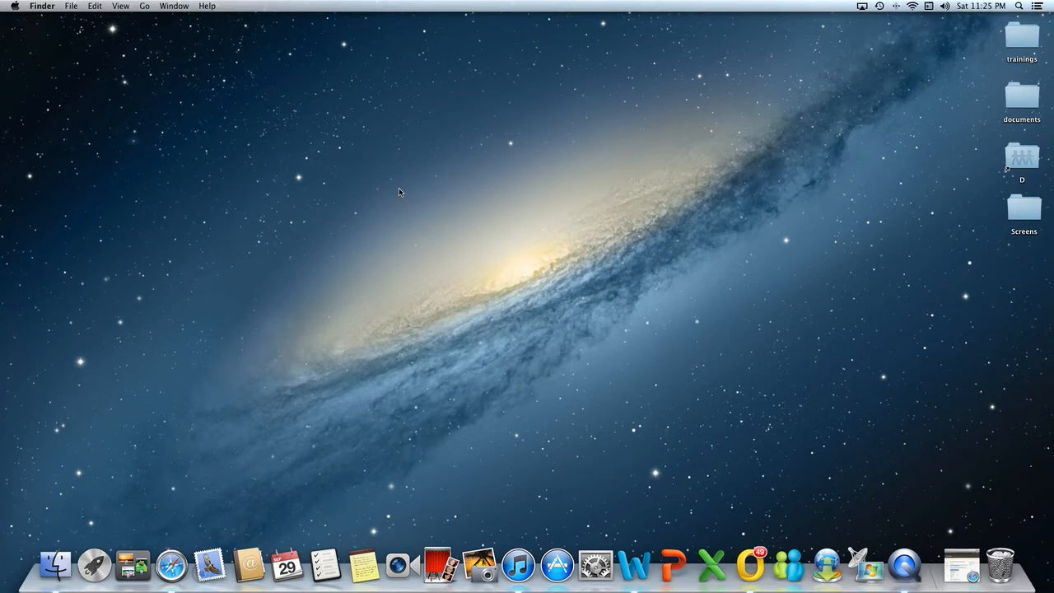
Step: Bring up the Go to Folder prompt with Cmd+Shift+G and clear its old path
{"action": "key", "text": "Cmd+Shift+G"}
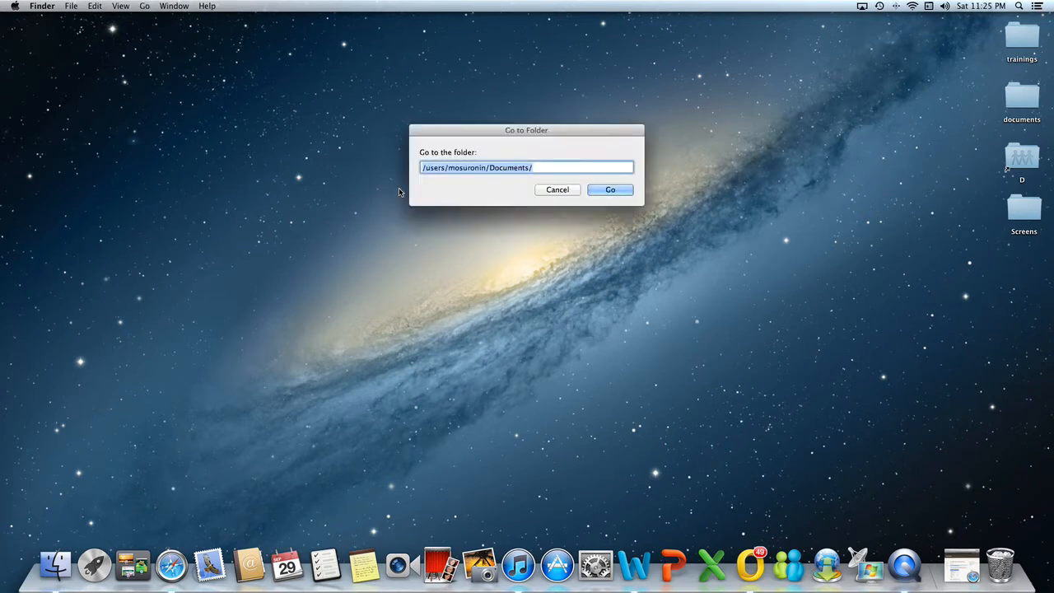
{"action": "key", "text": "Delete"}
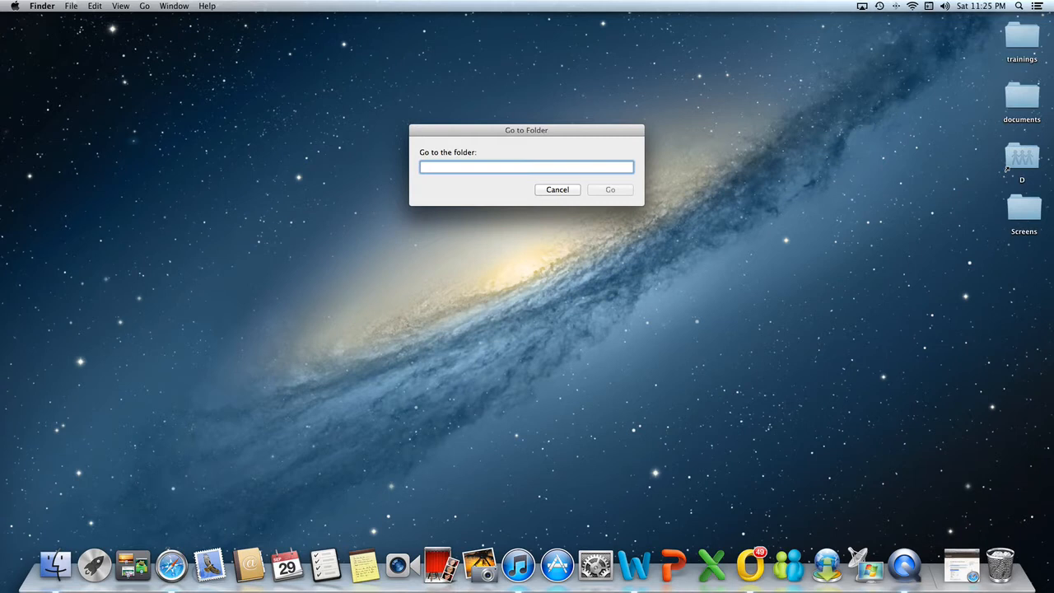
Step: Go to /users/mosuronin/Documents by its full autocompleted path
{"action": "type", "text": "/users"}
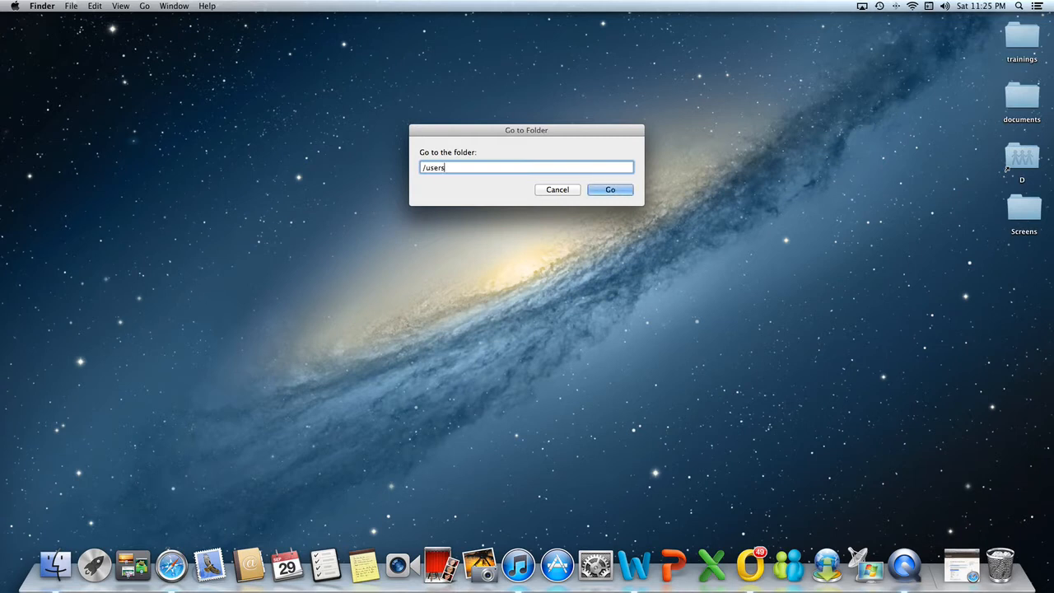
{"action": "type", "text": "/mo"}
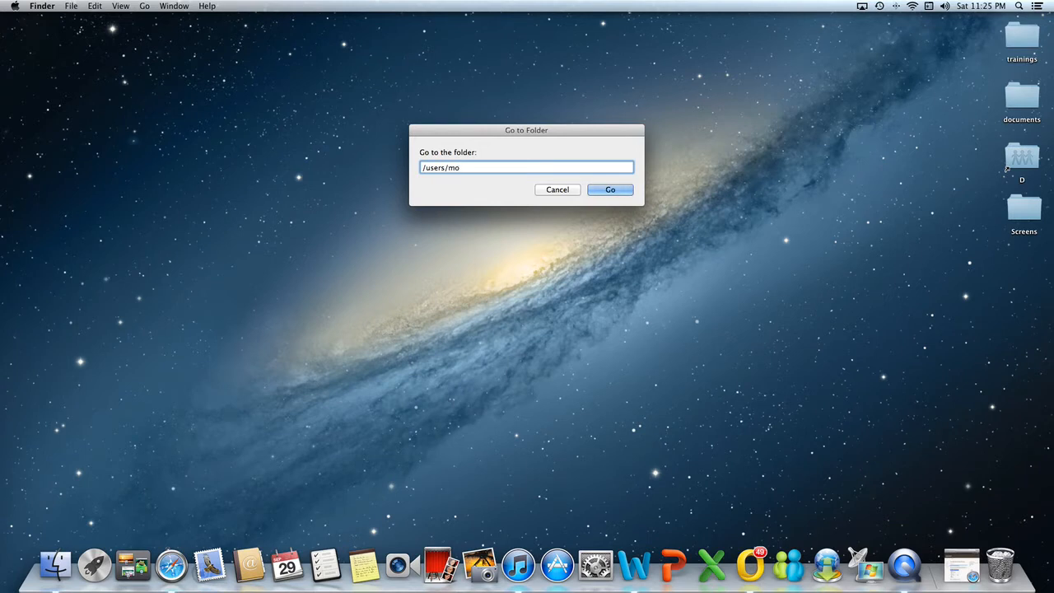
{"action": "type", "text": "suronin/"}
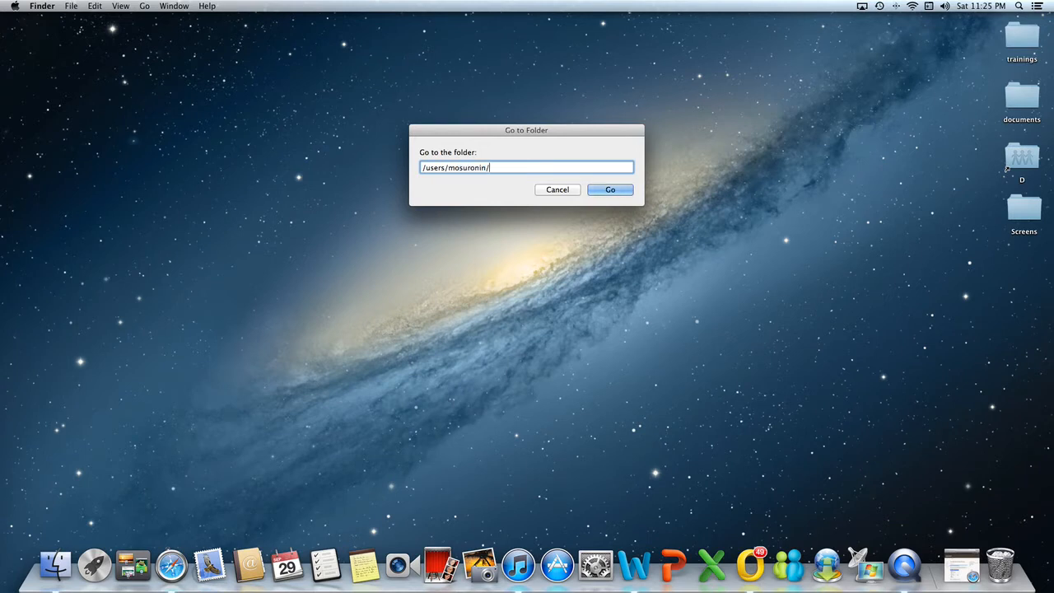
{"action": "type", "text": "Documents"}
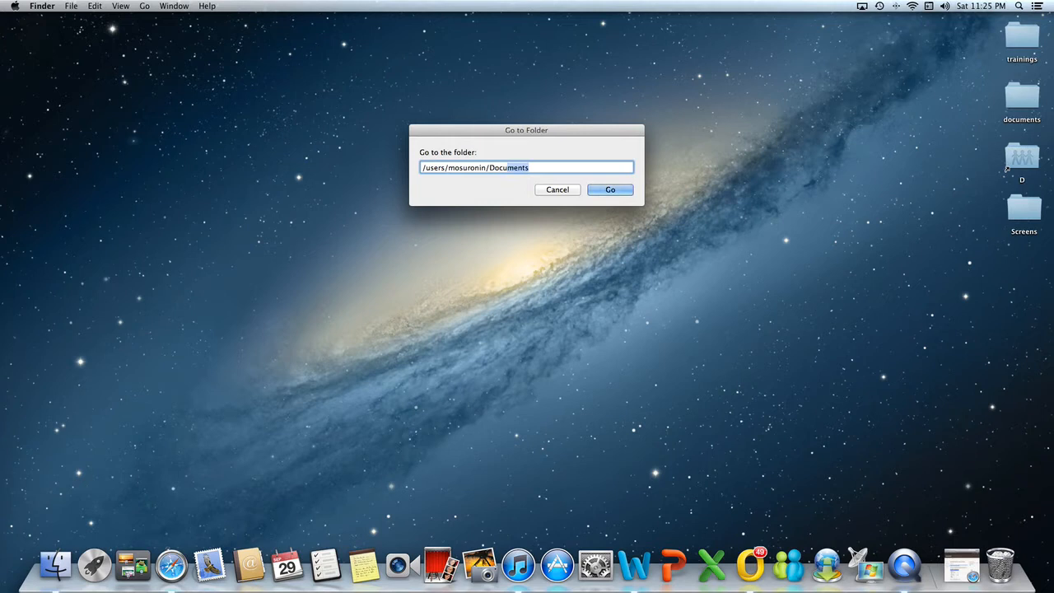
{"action": "left_click", "coordinate": [609, 189]}
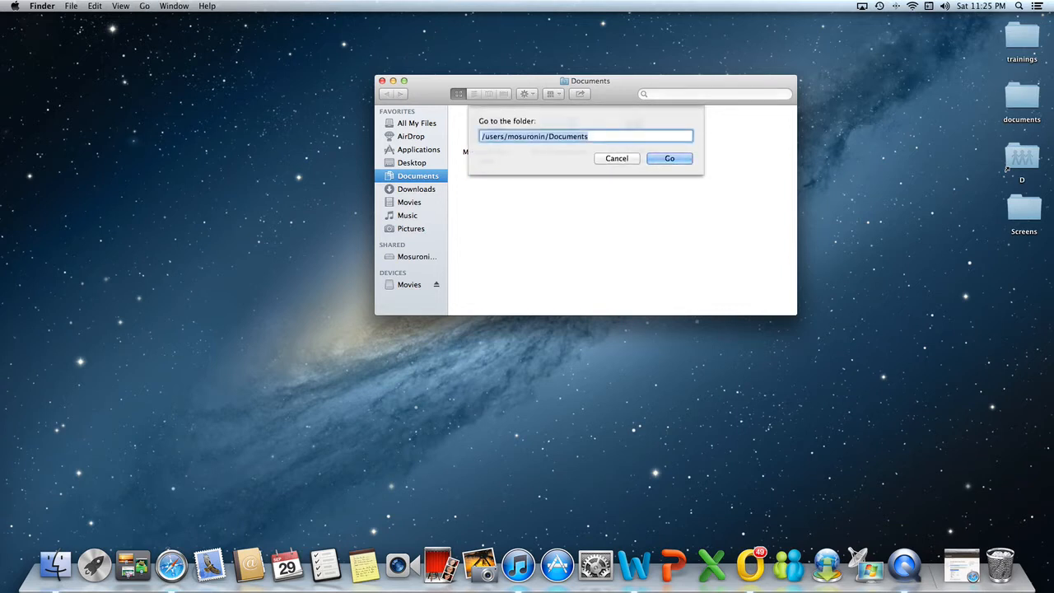
Step: Go to the home Documents folder using the ~/docu shortcut autocompleted to Documents
{"action": "type", "text": "~"}
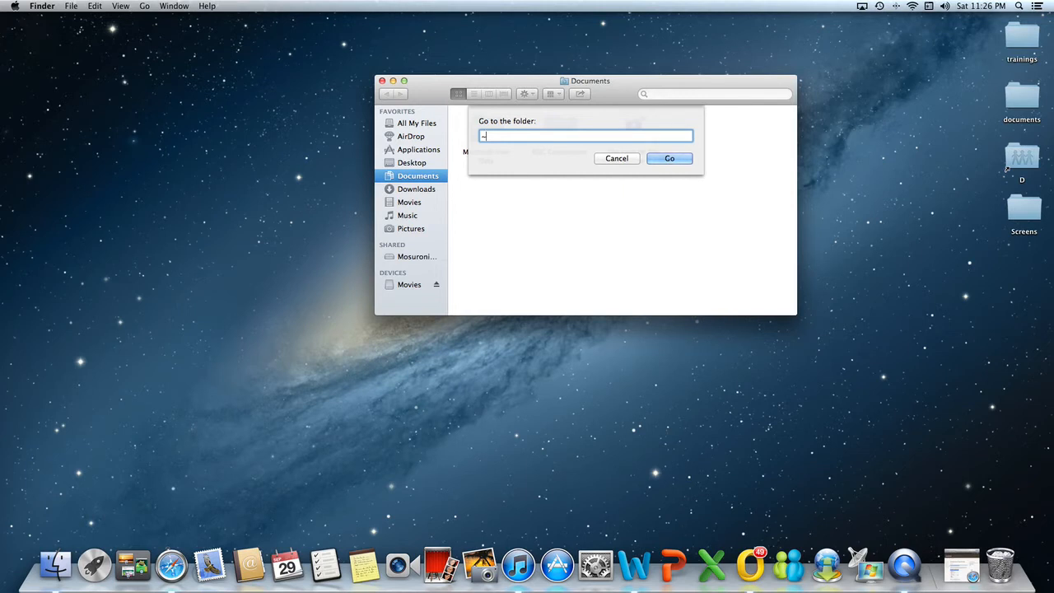
{"action": "type", "text": "/docu"}
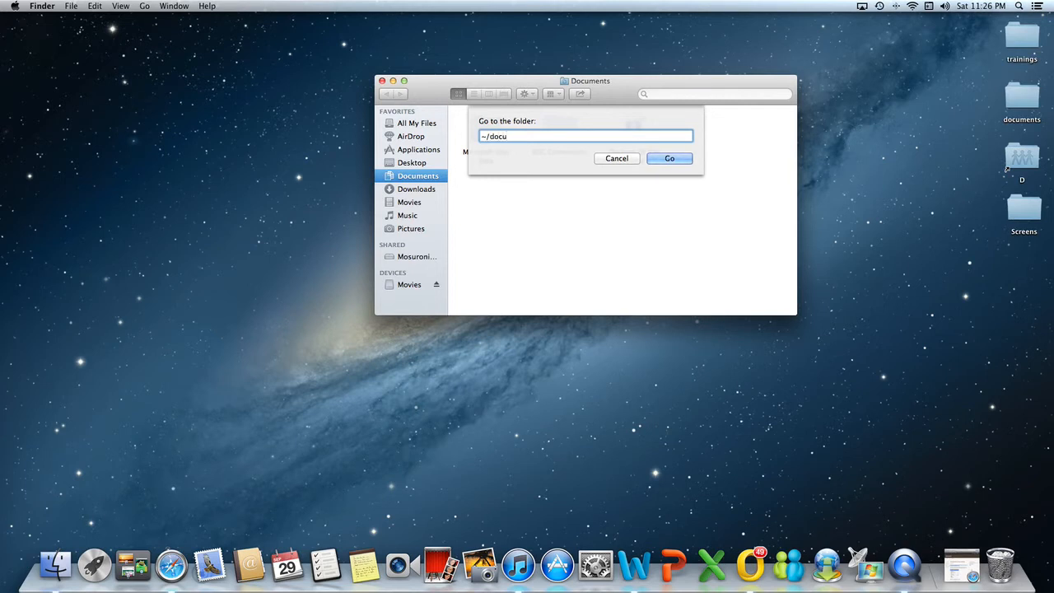
{"action": "left_click", "coordinate": [669, 158]}
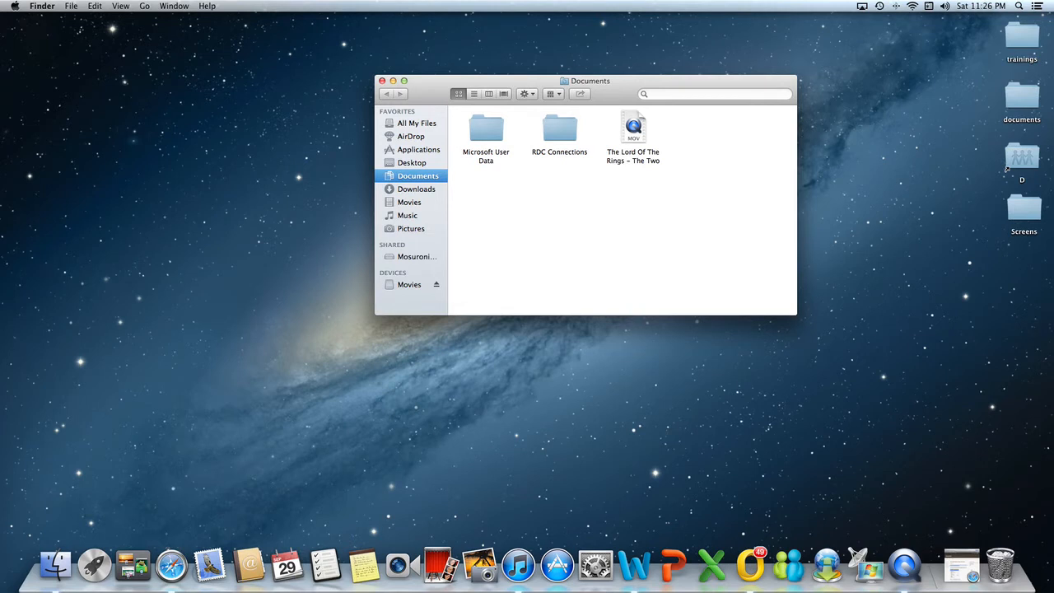
Step: Jump to the home folder with ~, then to the Macintosh HD root with /
{"action": "key", "text": "cmd+shift+g"}
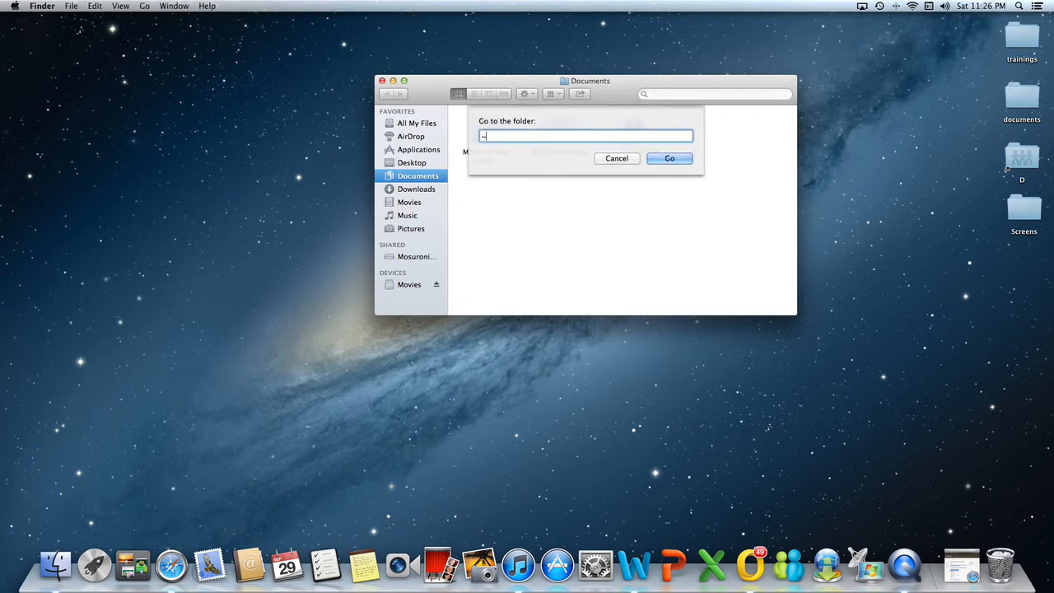
{"action": "left_click", "coordinate": [669, 158]}
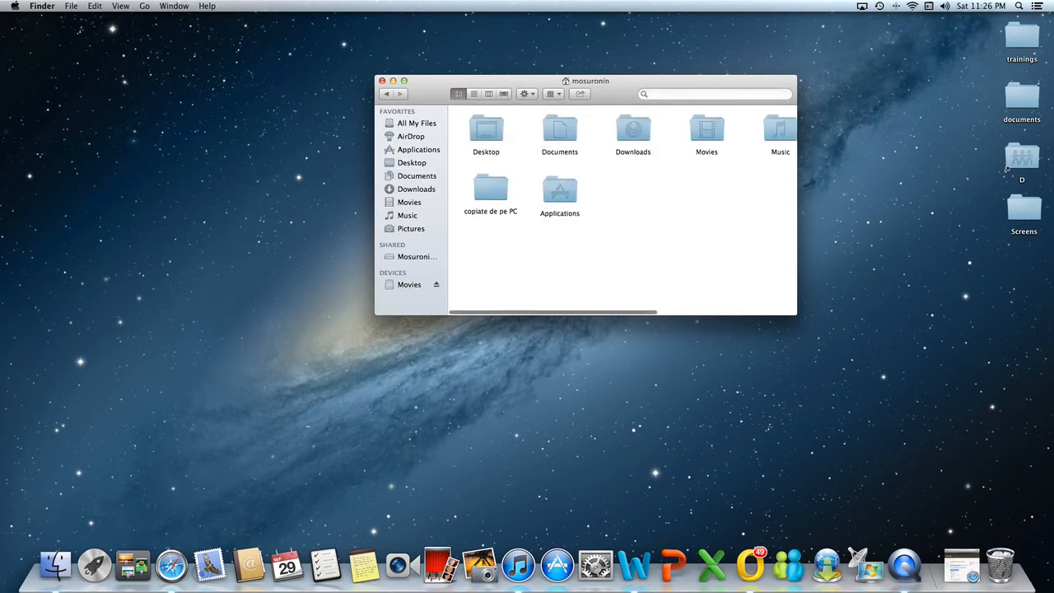
{"action": "left_click", "coordinate": [415, 188]}
{"action": "type", "text": "/"}
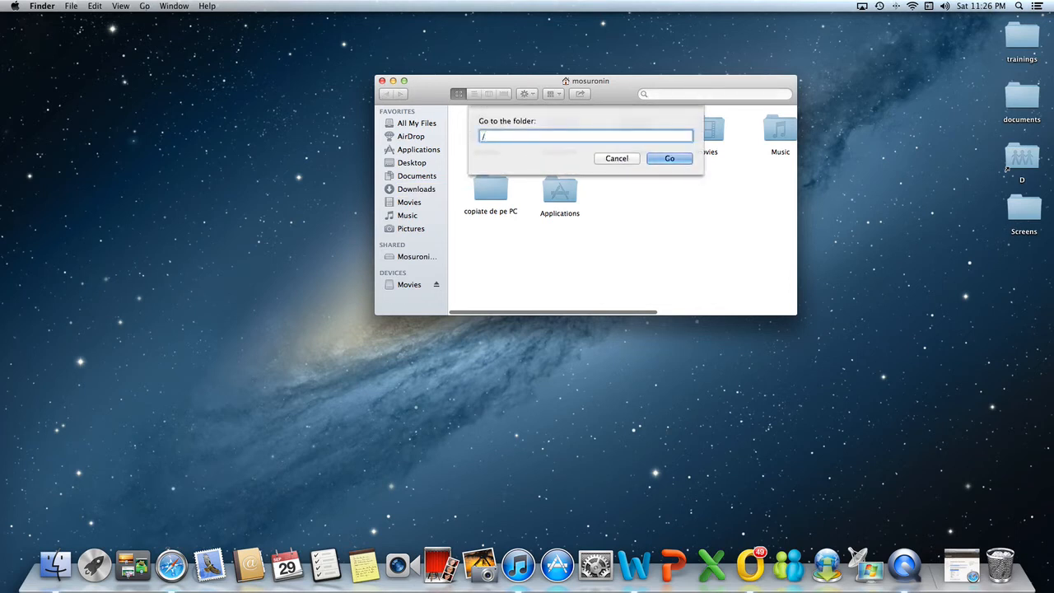
{"action": "left_click", "coordinate": [668, 158]}
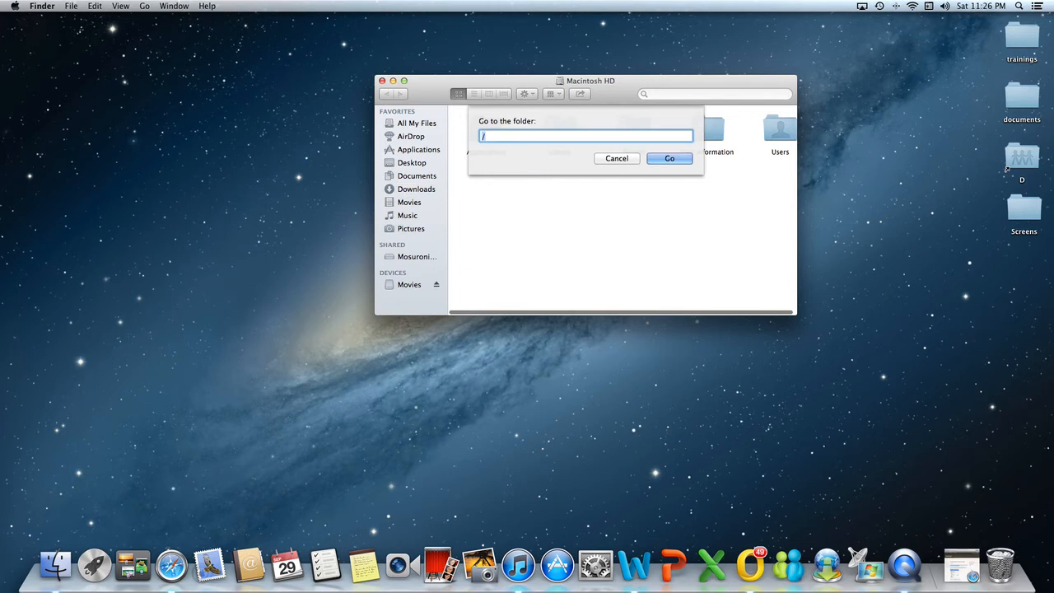
Step: Fill the prompt with users/mosuronin/Documents/, discarding the wrong autocompletion along the way
{"action": "type", "text": "users"}
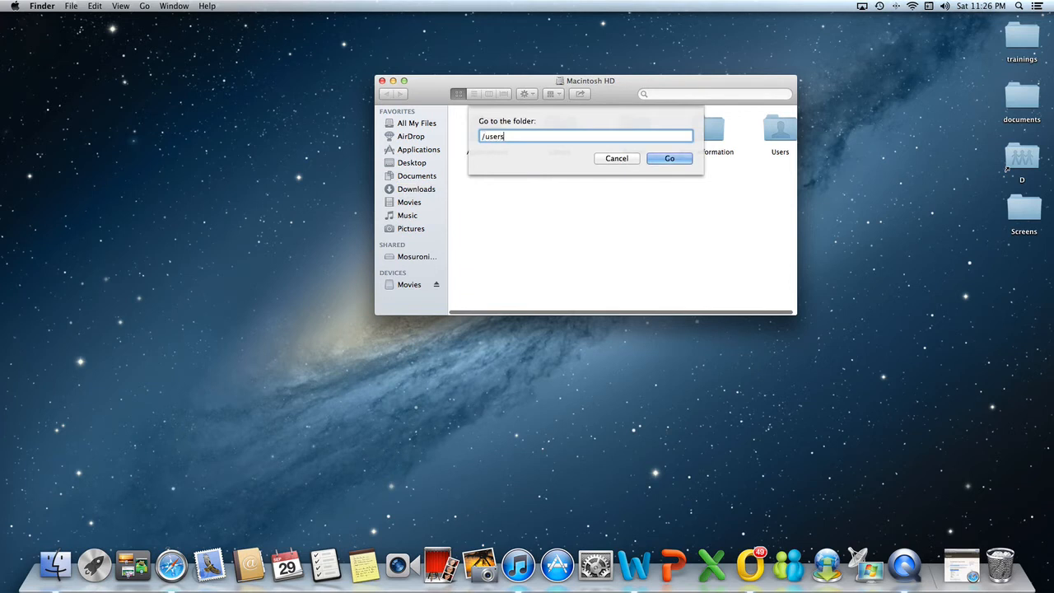
{"action": "type", "text": "/mo"}
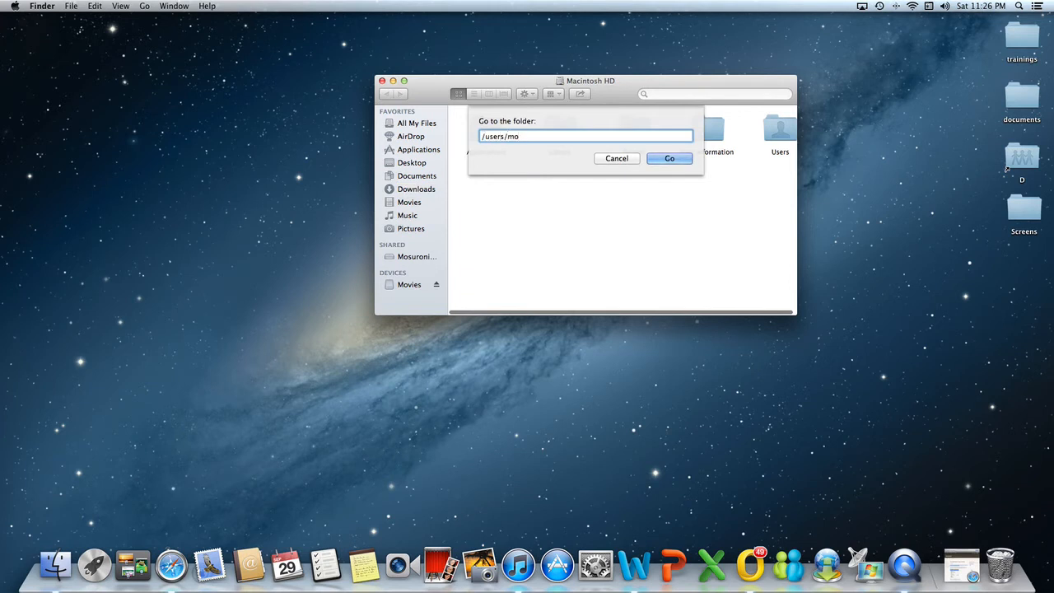
{"action": "type", "text": "suronin"}
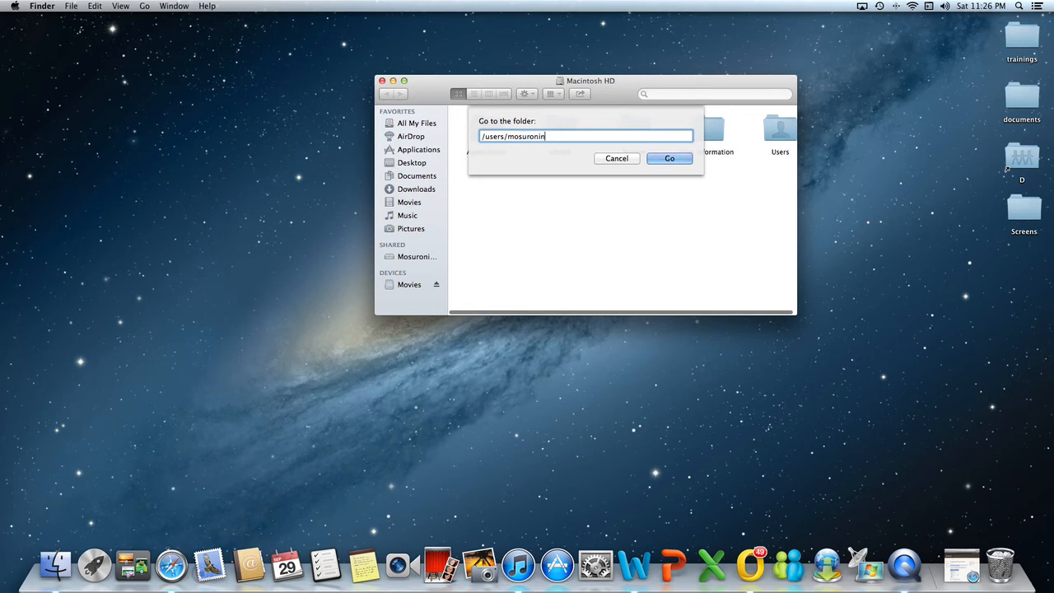
{"action": "type", "text": "/Documents"}
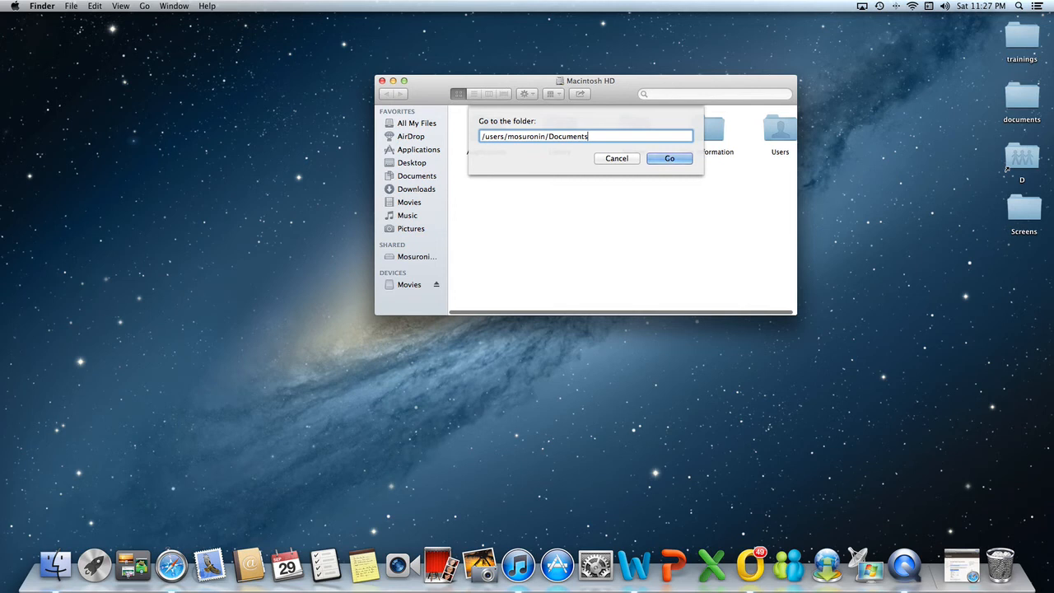
{"action": "key", "text": "Backspace"}
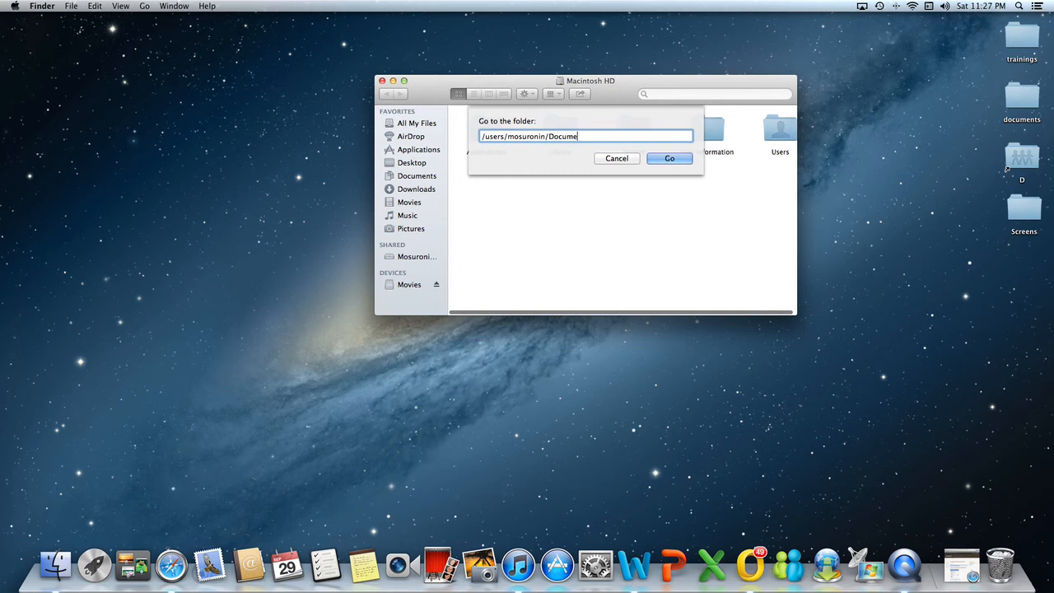
{"action": "key", "text": "Backspace"}
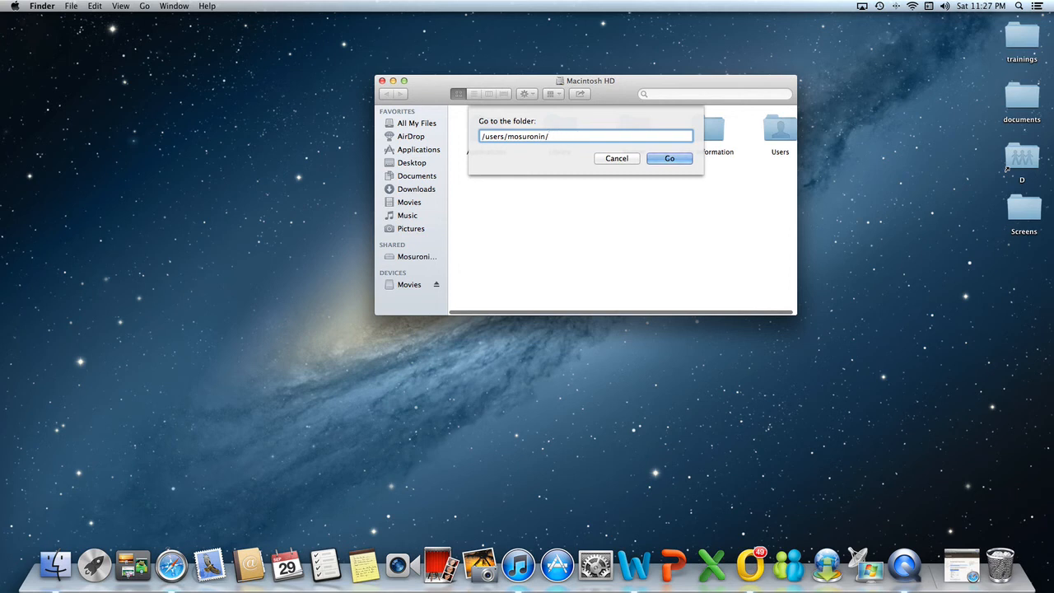
{"action": "type", "text": "Documents/"}
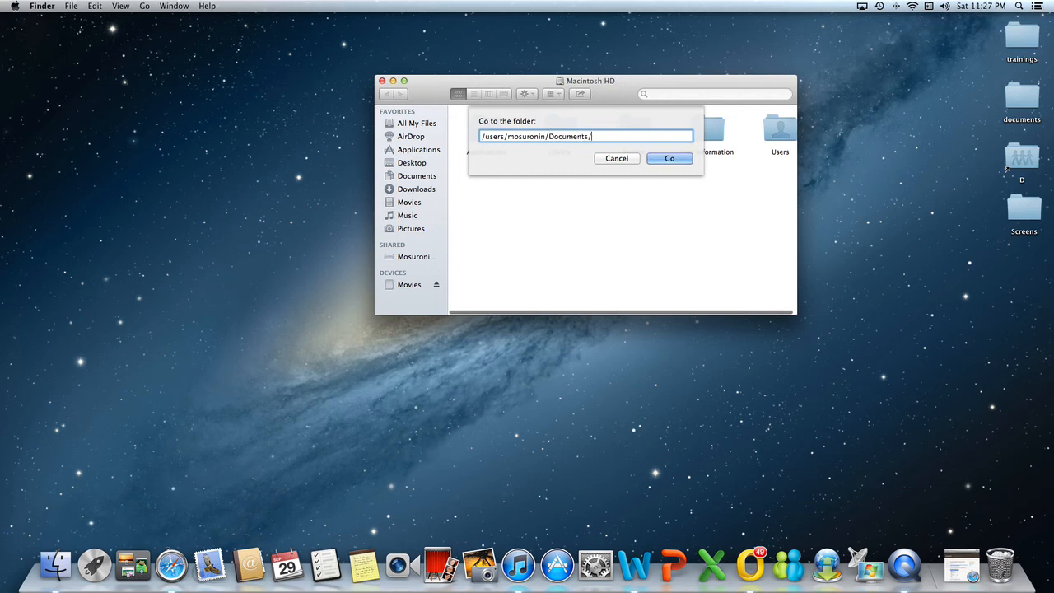